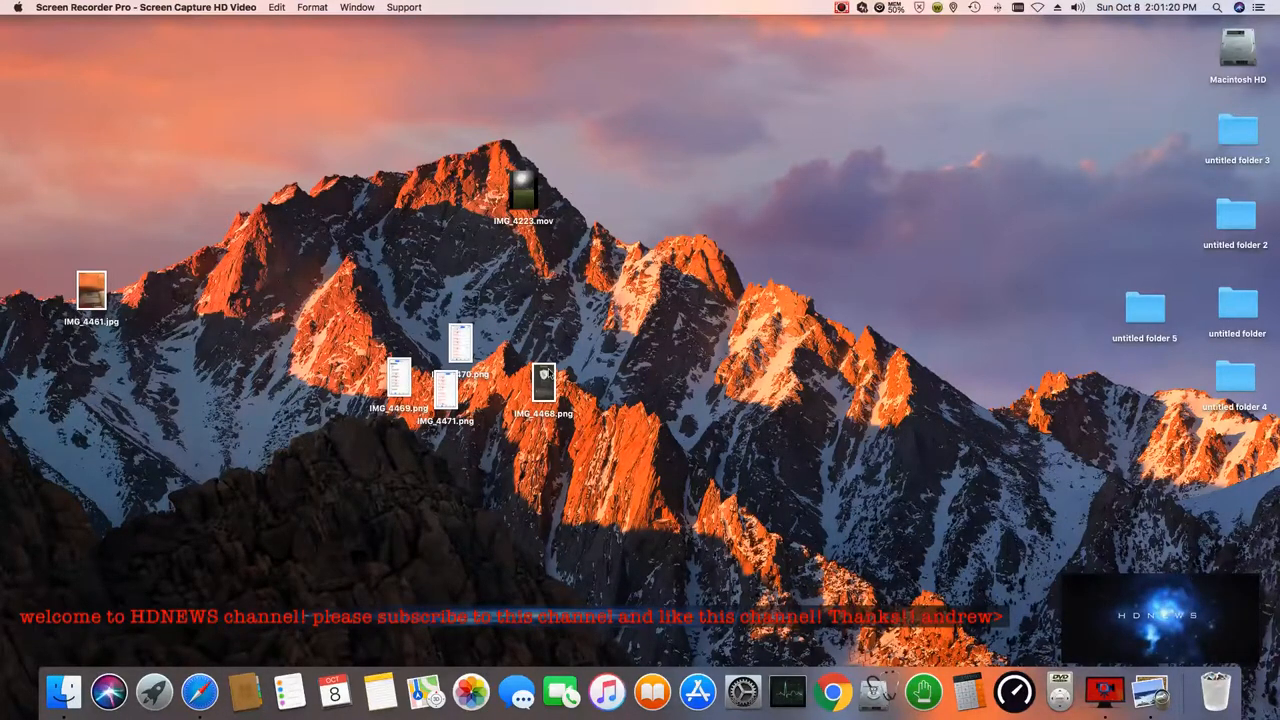
# - View the call-log screenshots IMG_4470.png and IMG_4471.png in Preview, closing each afterward
pyautogui.doubleClick(543, 383)
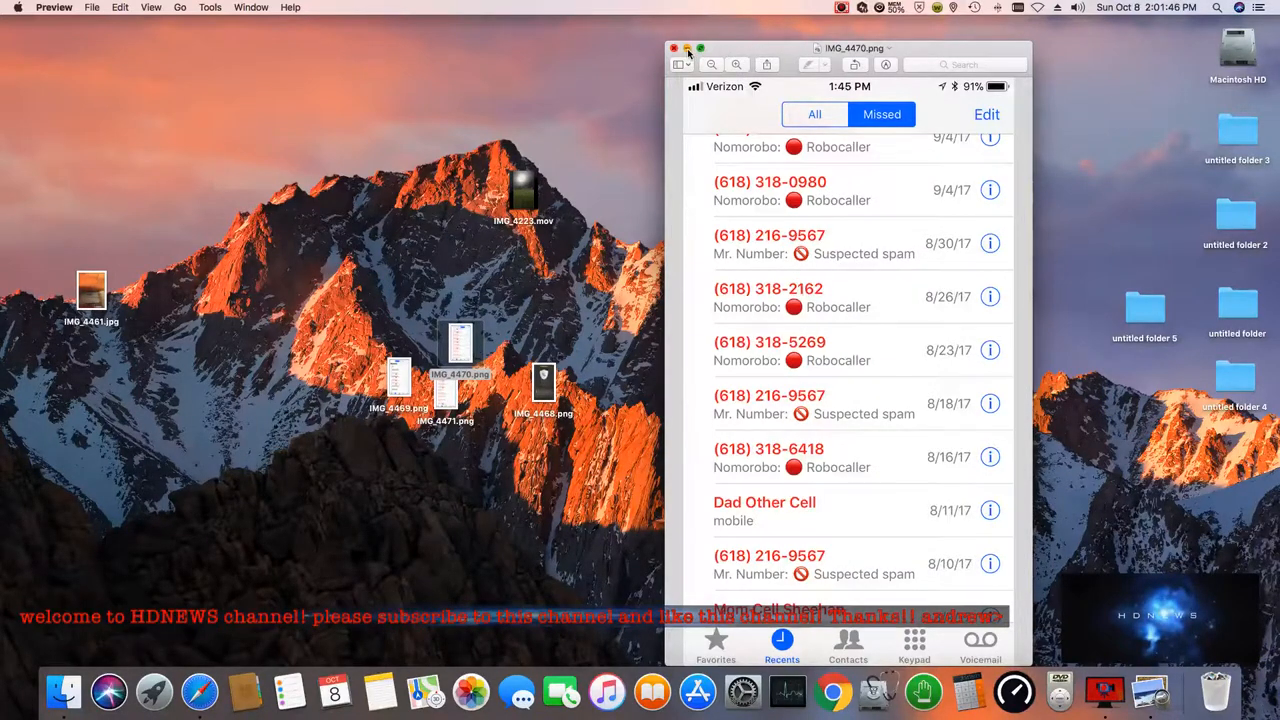
pyautogui.moveTo(855, 48); pyautogui.dragTo(890, 130)
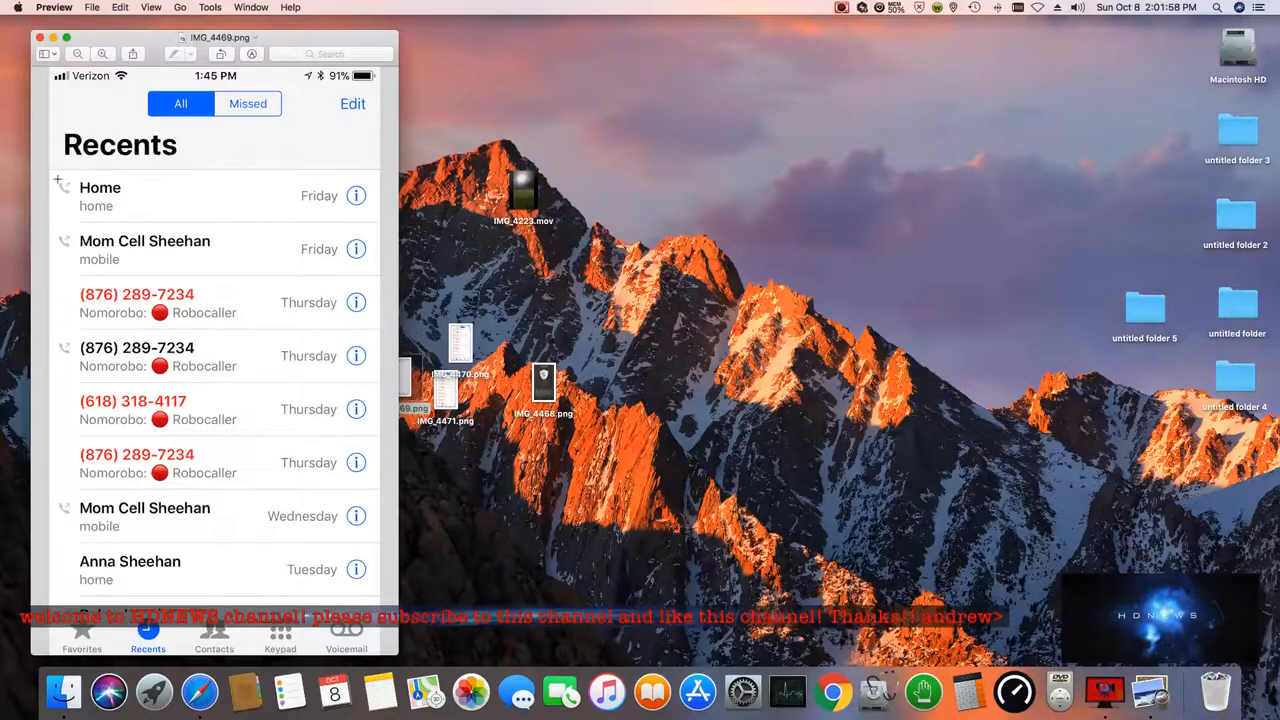
pyautogui.click(40, 37)
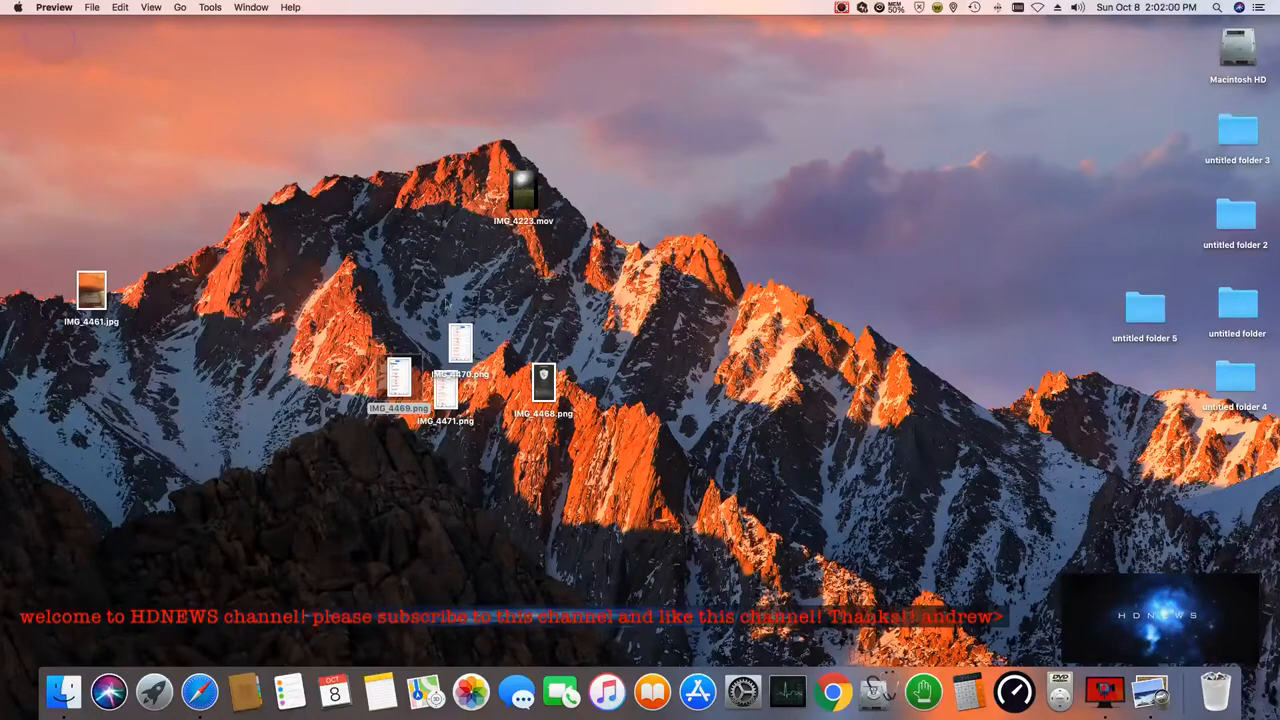
pyautogui.doubleClick(398, 378)
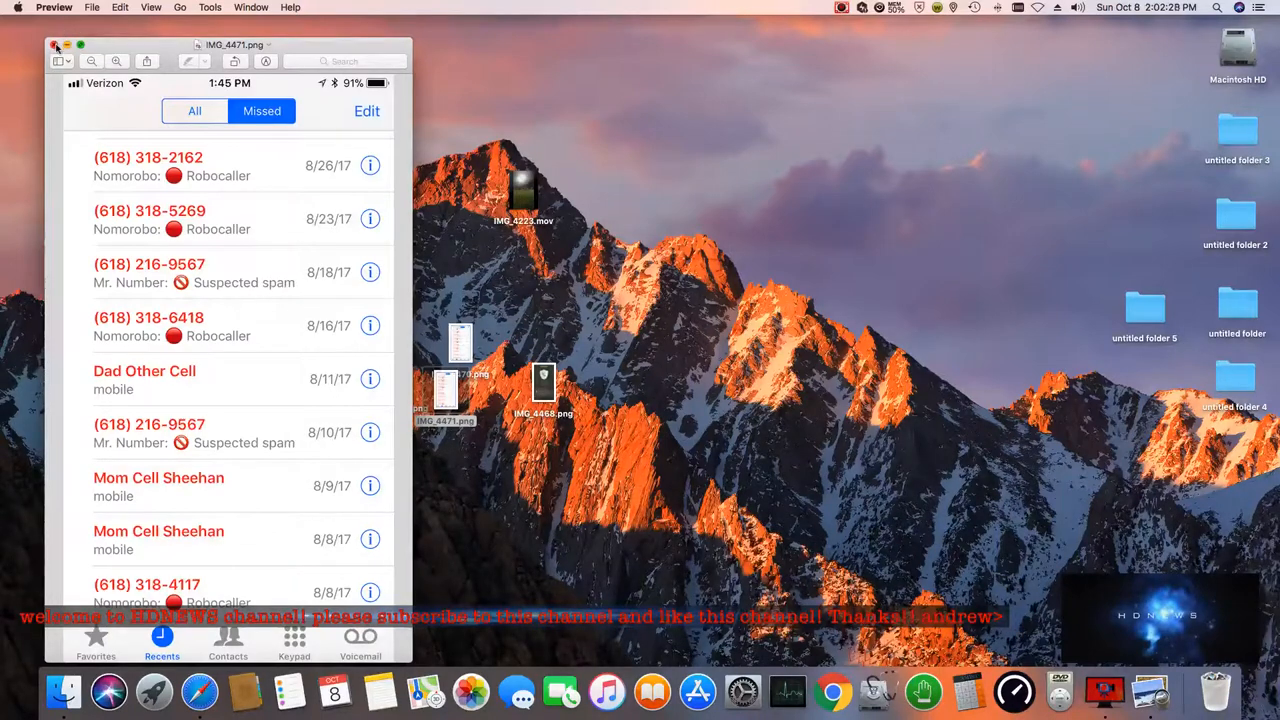
pyautogui.click(55, 46)
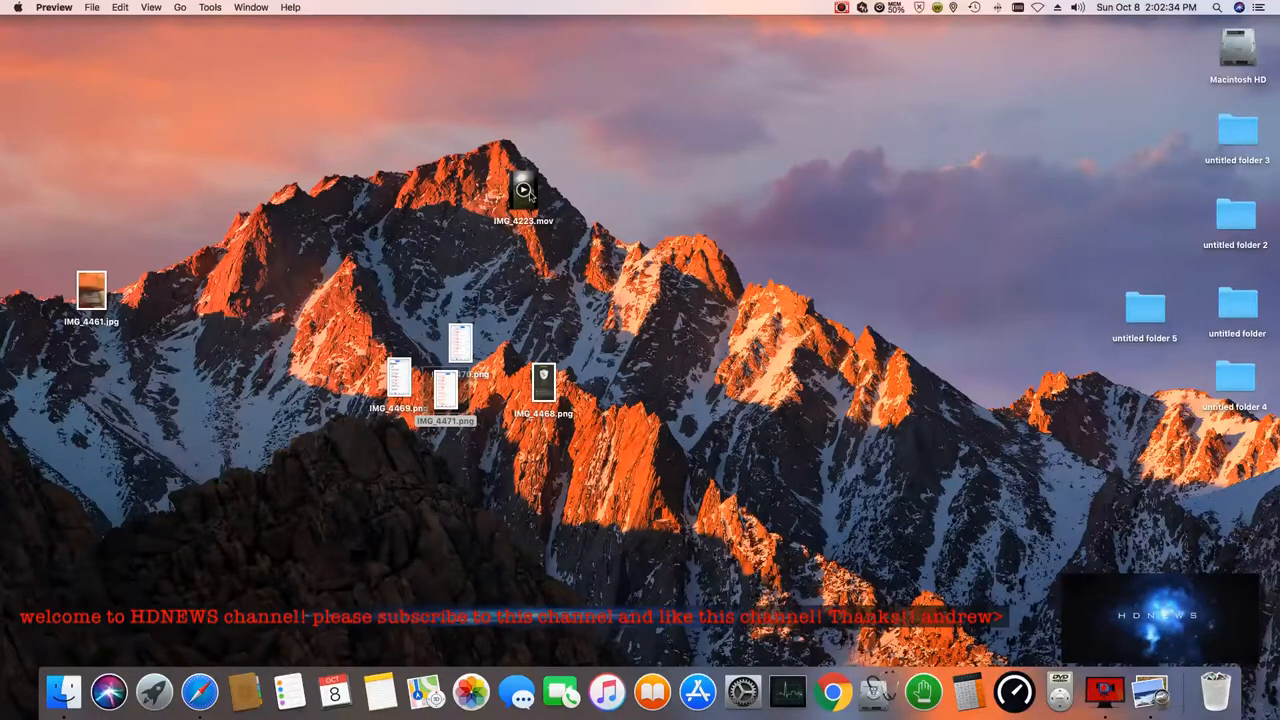
# - Play and close the IMG_4223.mov football video, then view and close the IMG_4461.jpg ID photo
pyautogui.click(523, 192)
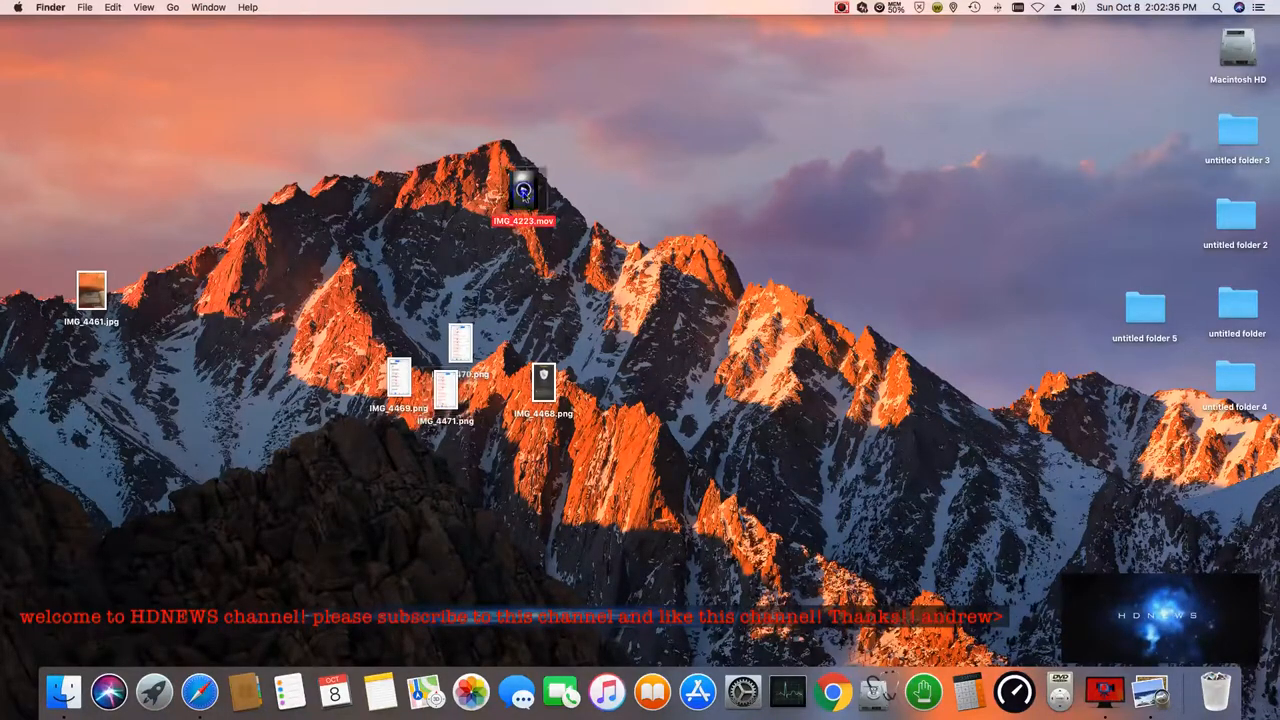
pyautogui.doubleClick(523, 193)
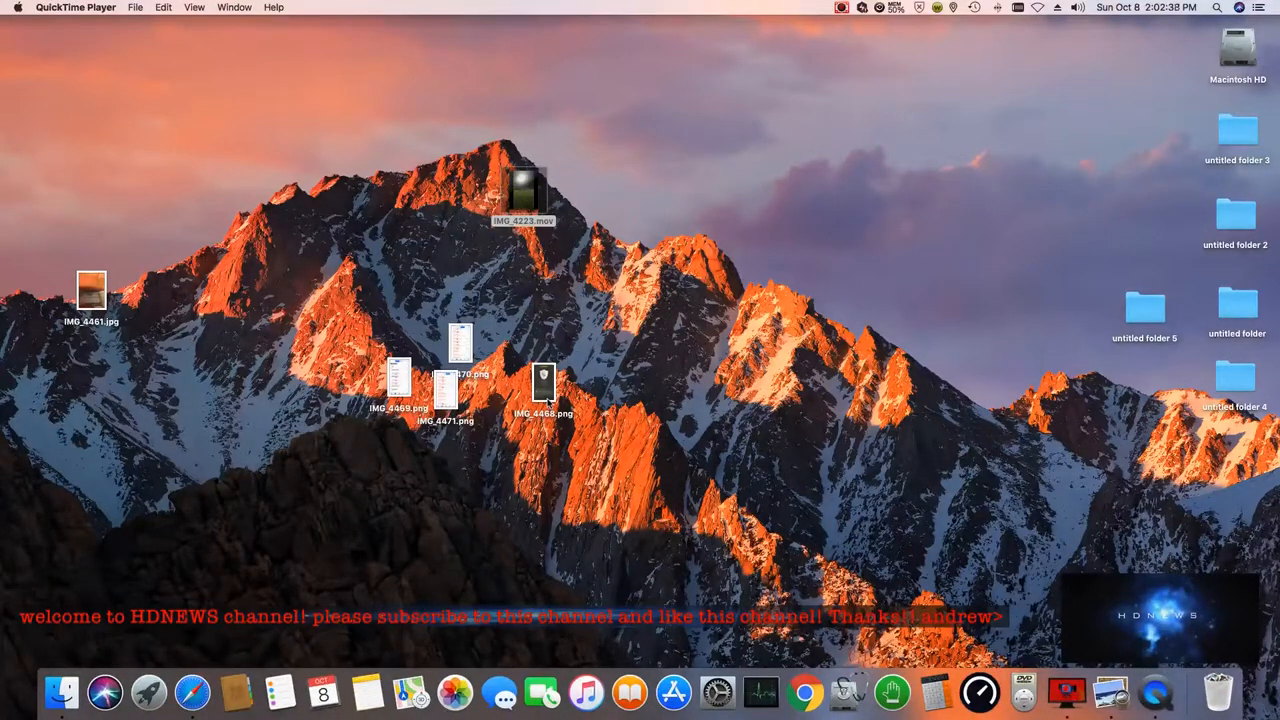
pyautogui.doubleClick(523, 190)
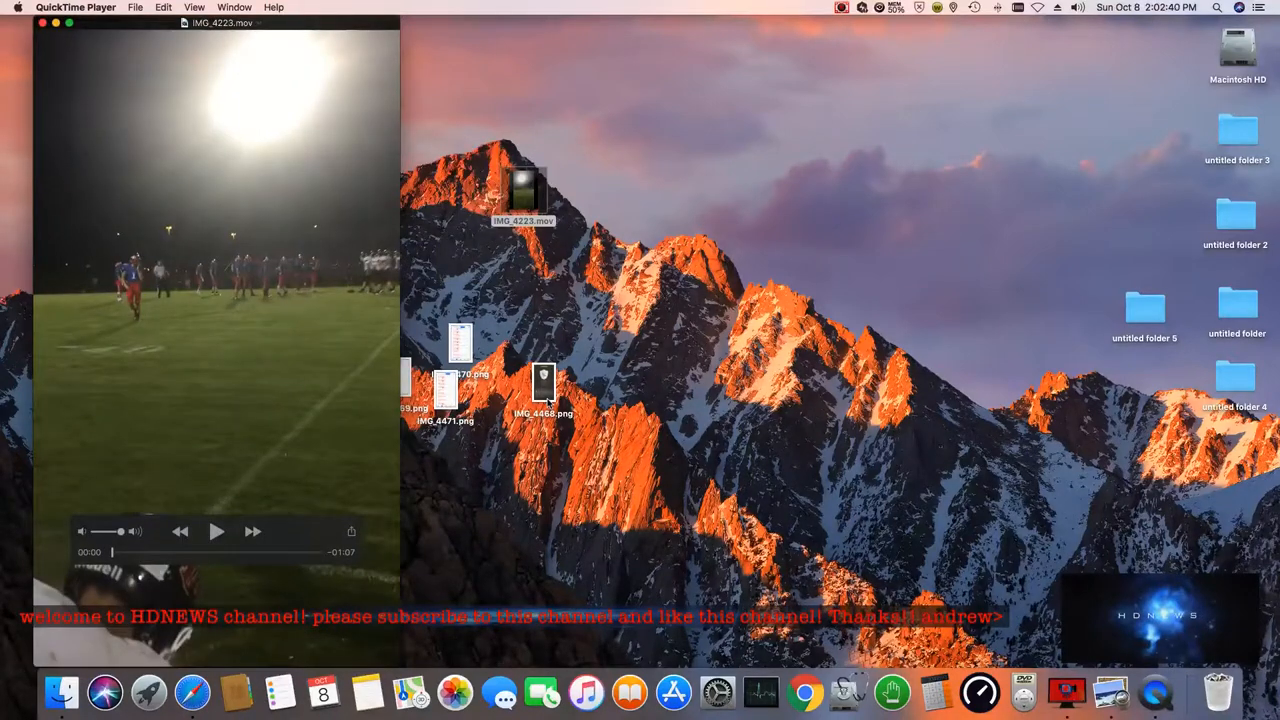
pyautogui.click(216, 531)
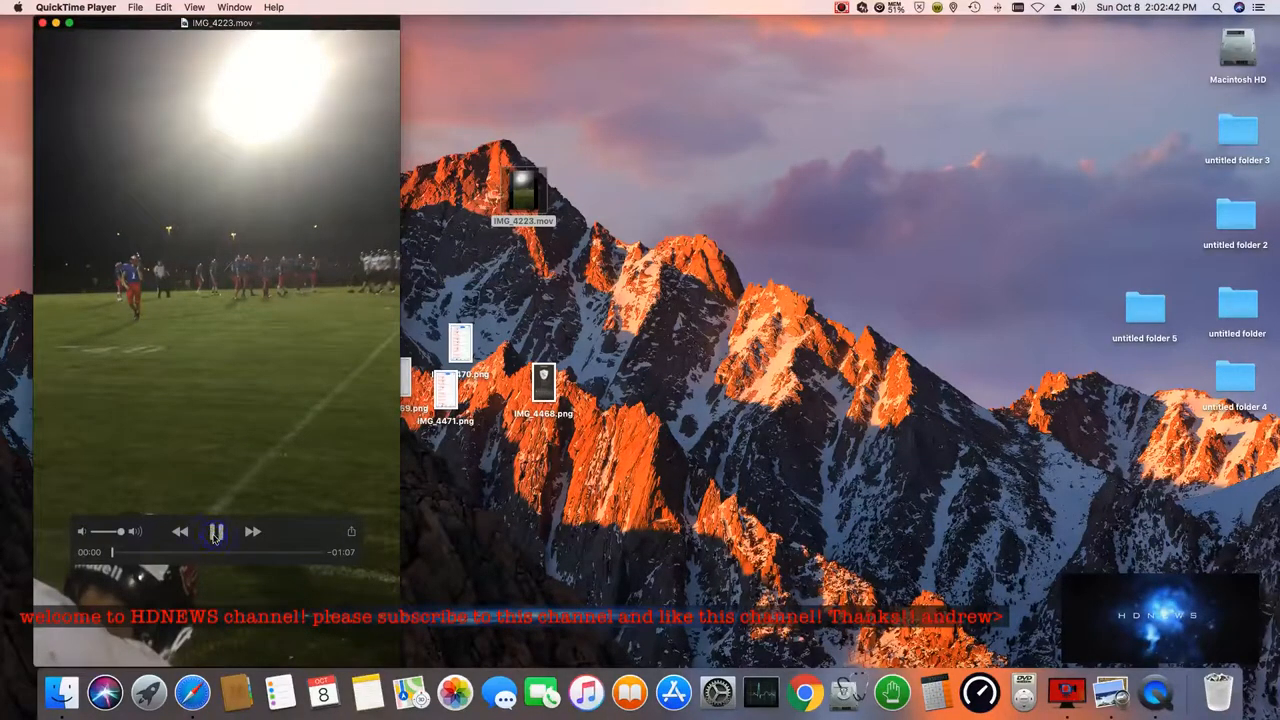
pyautogui.click(216, 531)
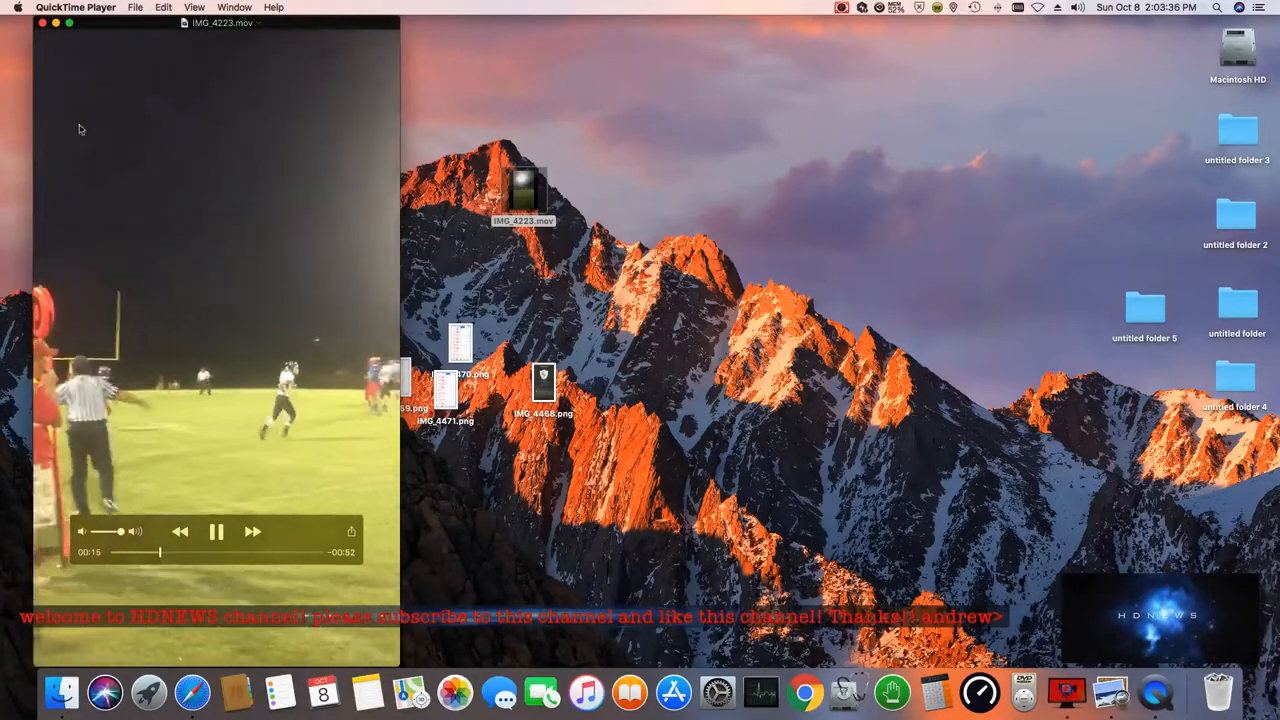
pyautogui.click(42, 23)
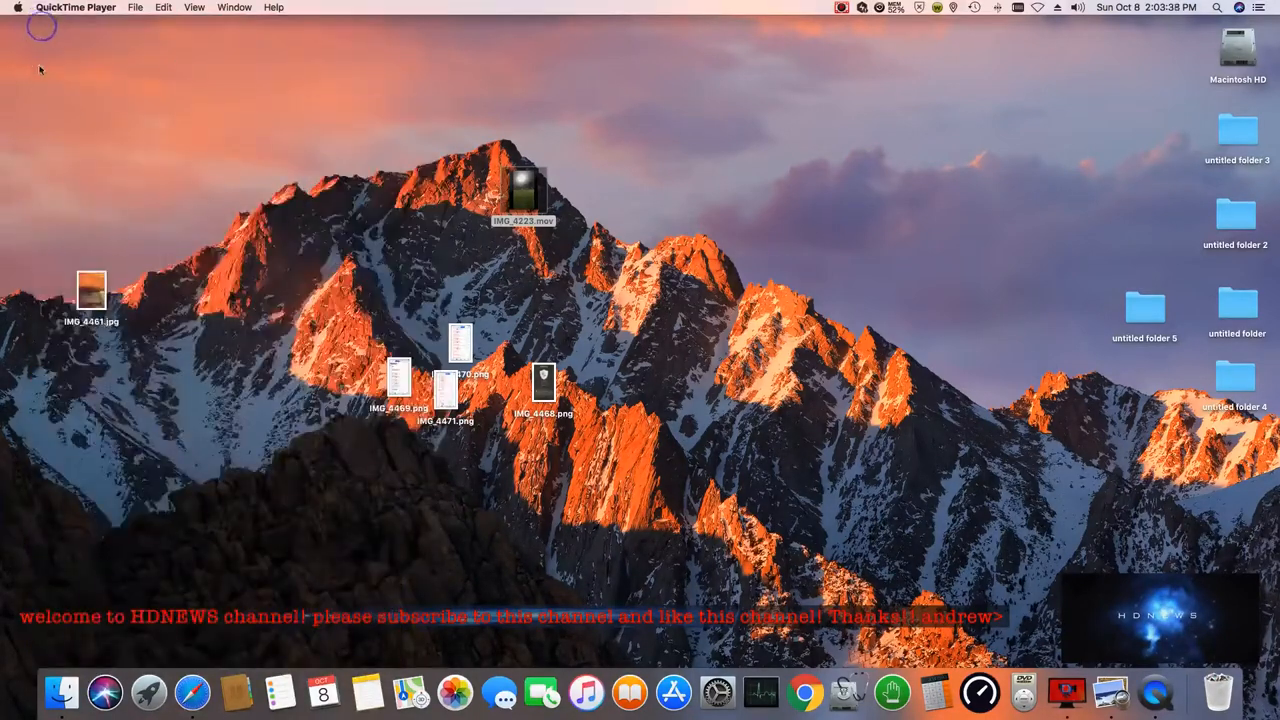
pyautogui.moveTo(57, 280)
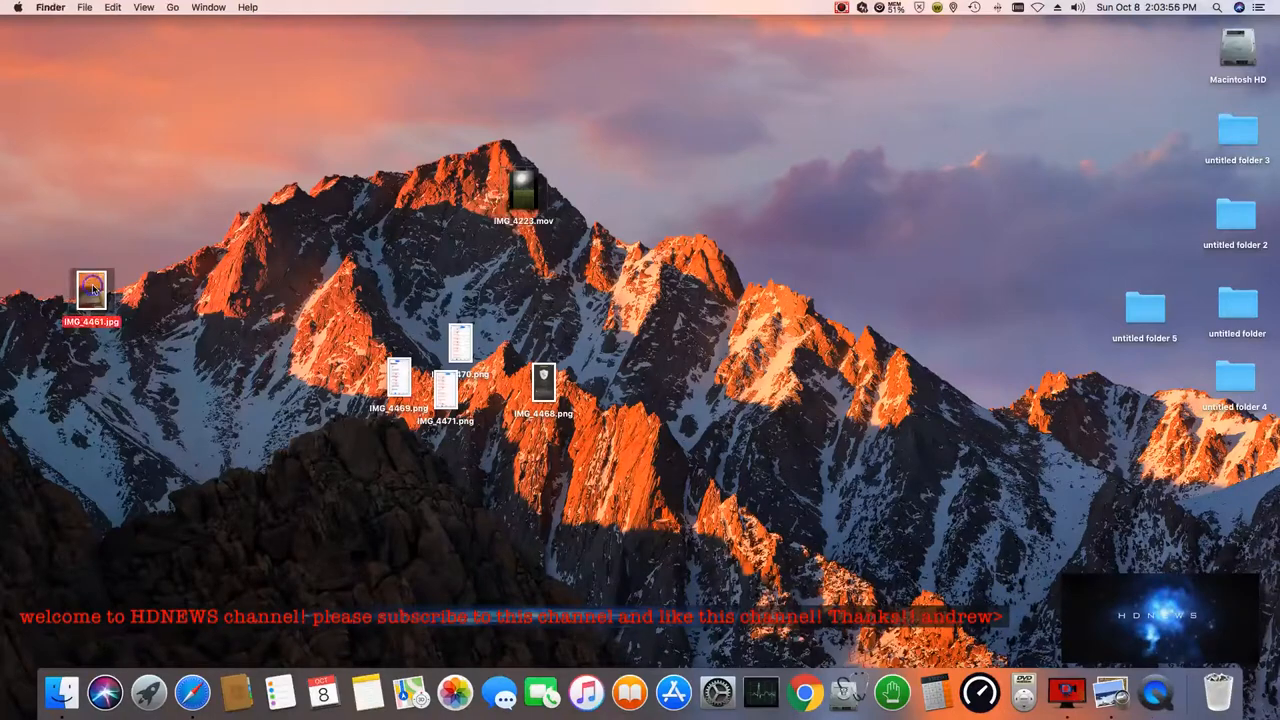
pyautogui.doubleClick(91, 288)
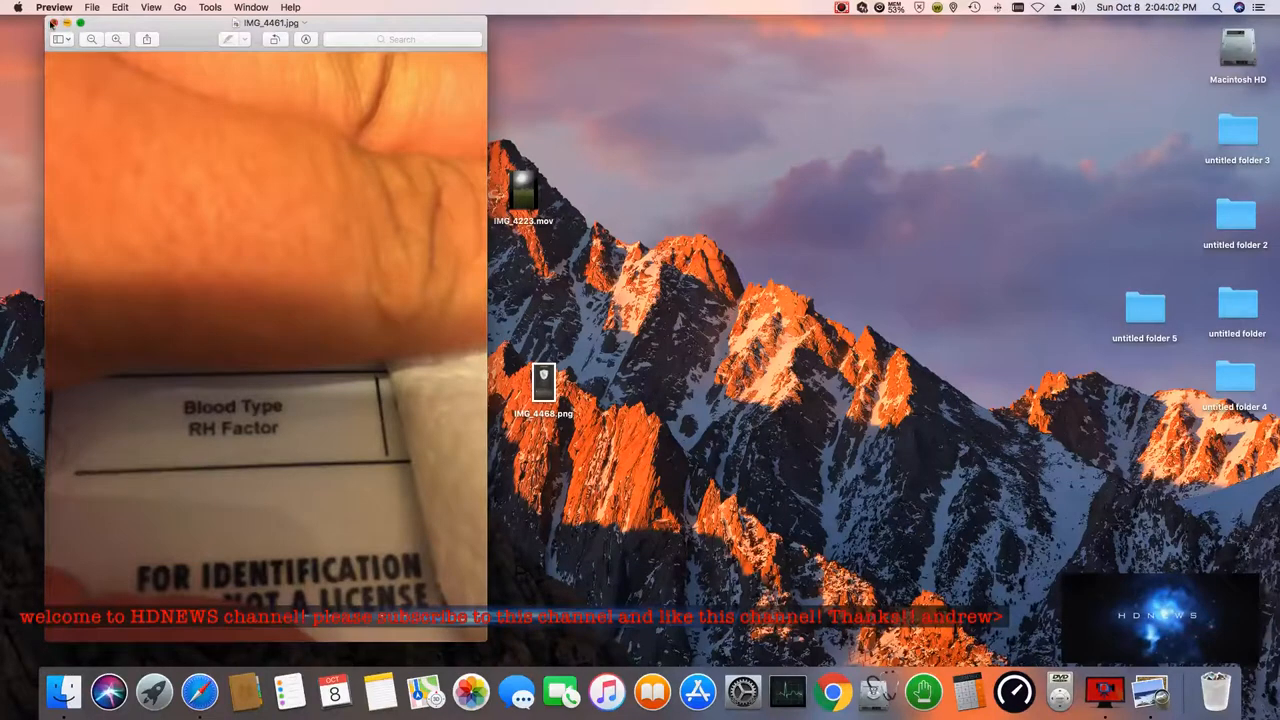
pyautogui.click(54, 22)
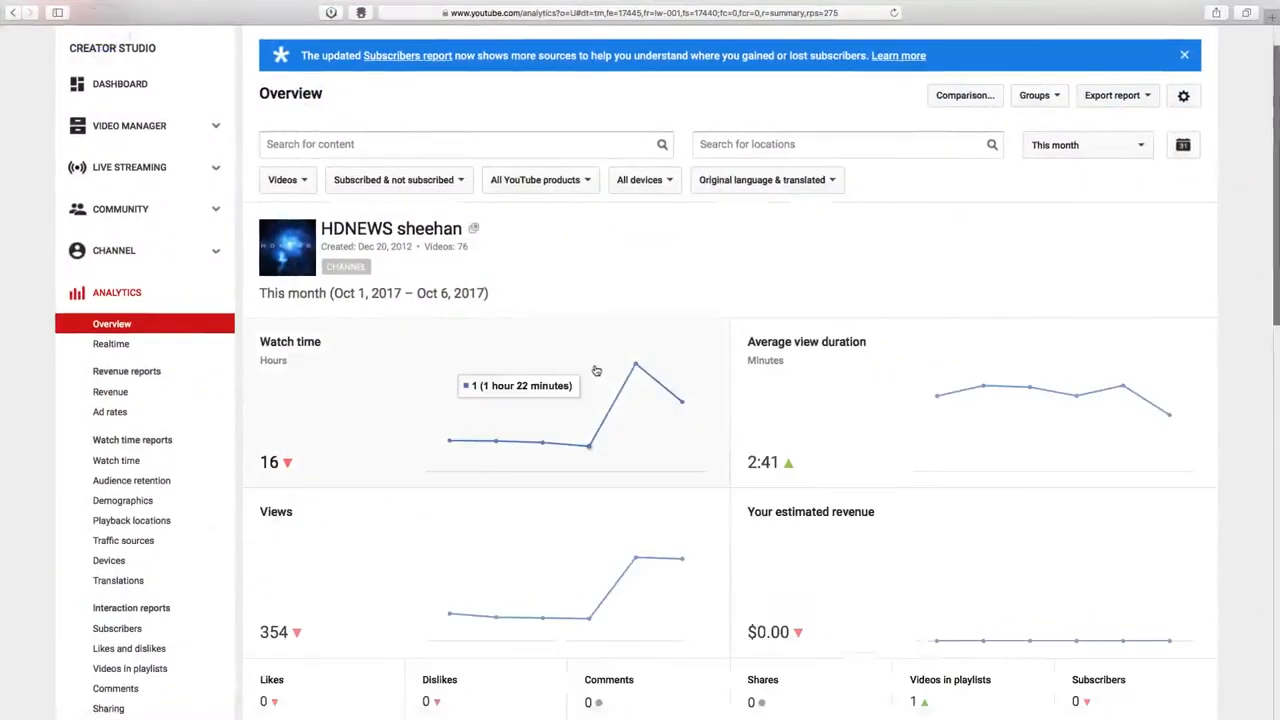
# - Switch the analytics overview to Last month, scroll the charts, then open the Realtime report
pyautogui.scroll(-3)
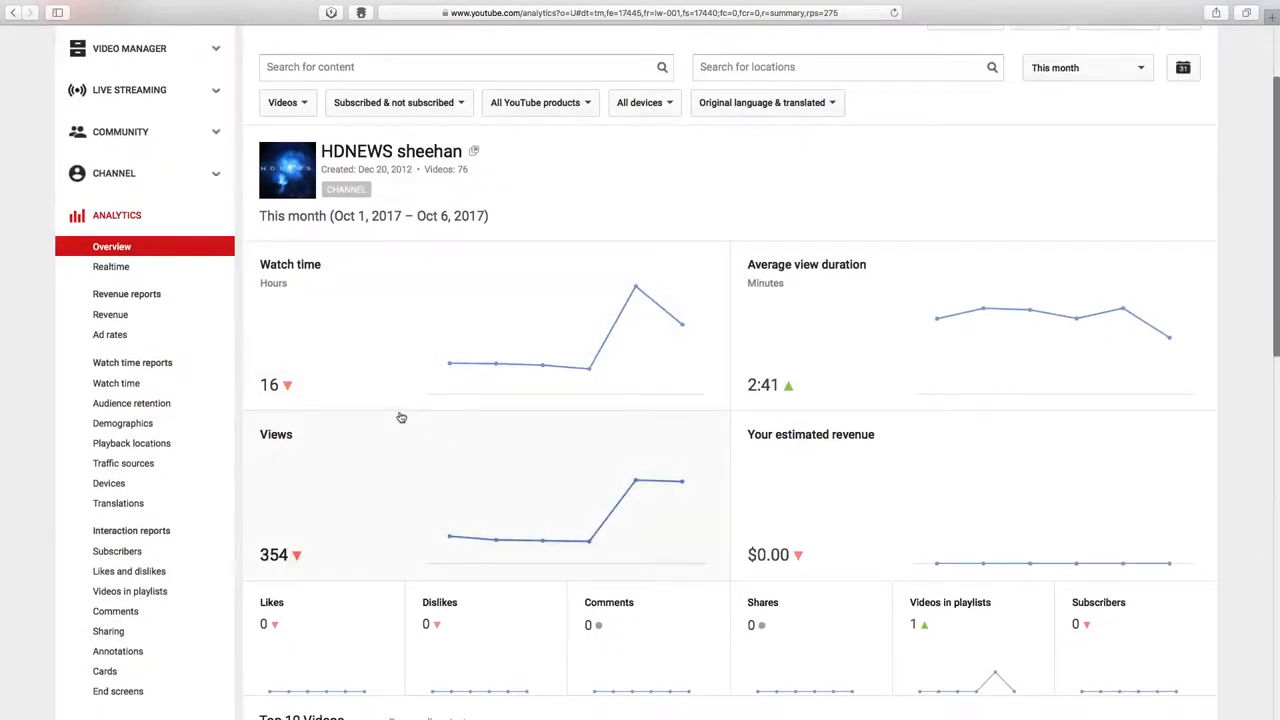
pyautogui.moveTo(684, 483)
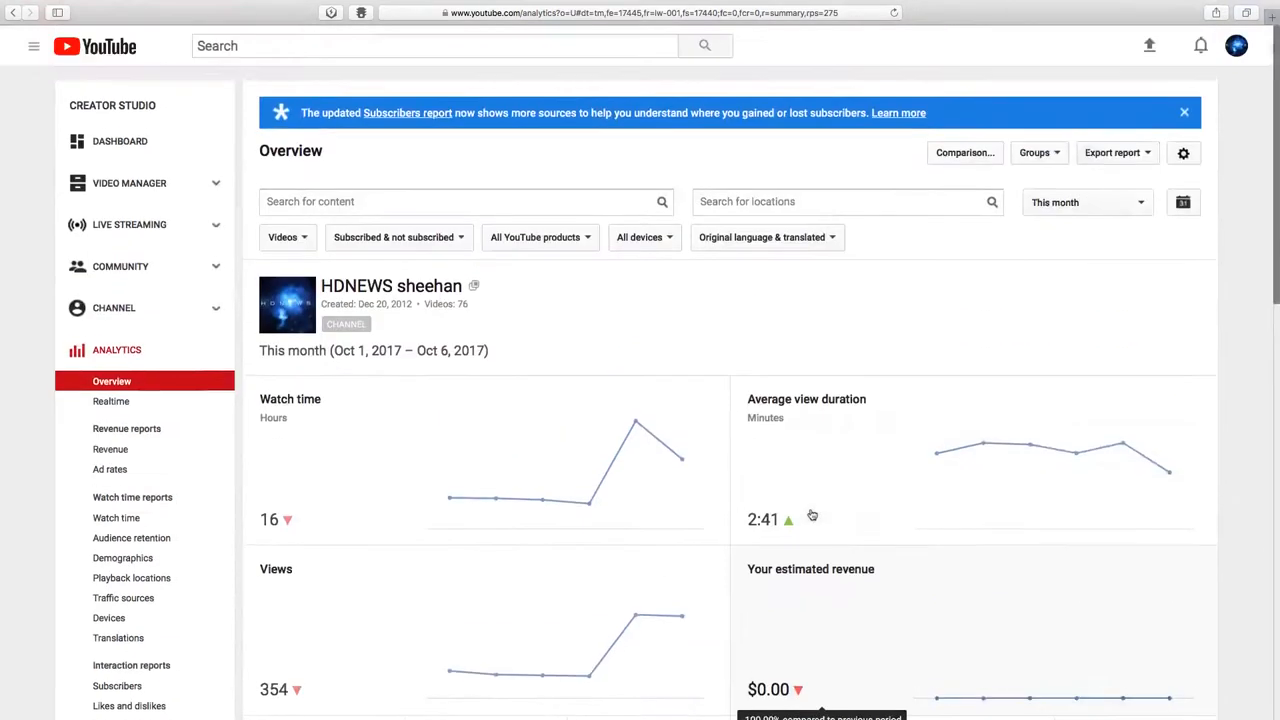
pyautogui.click(1085, 202)
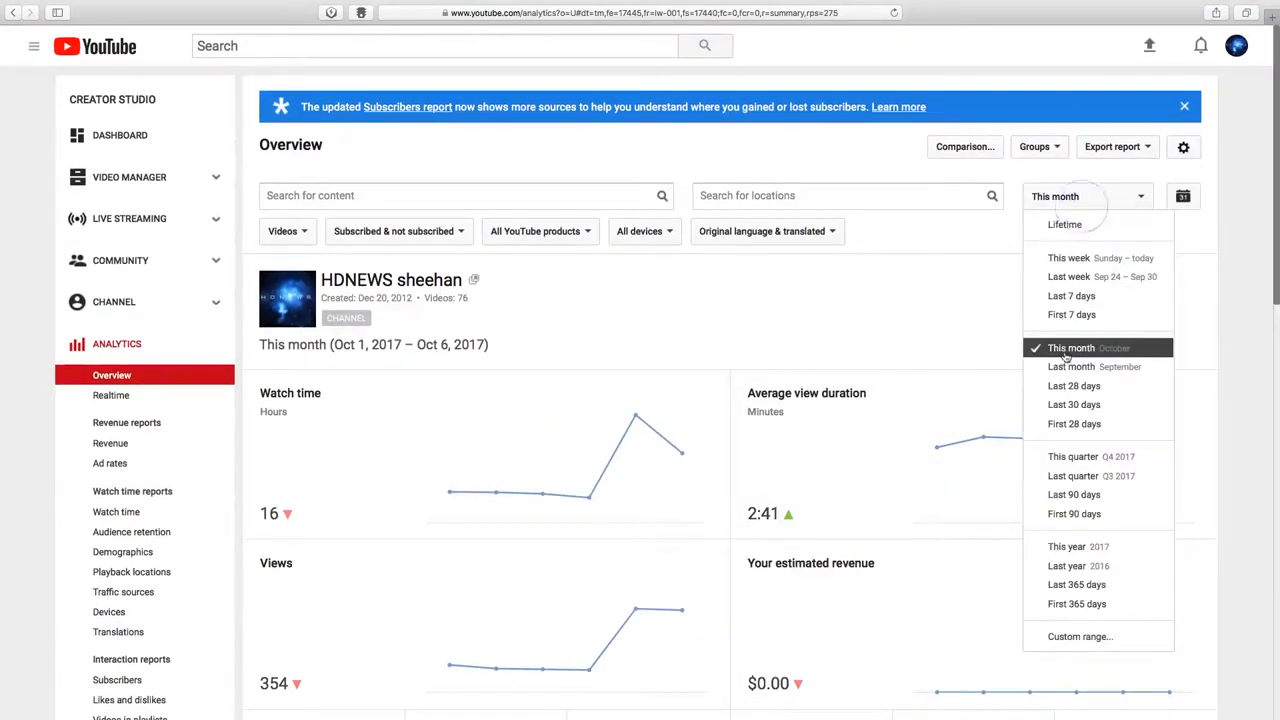
pyautogui.click(1070, 366)
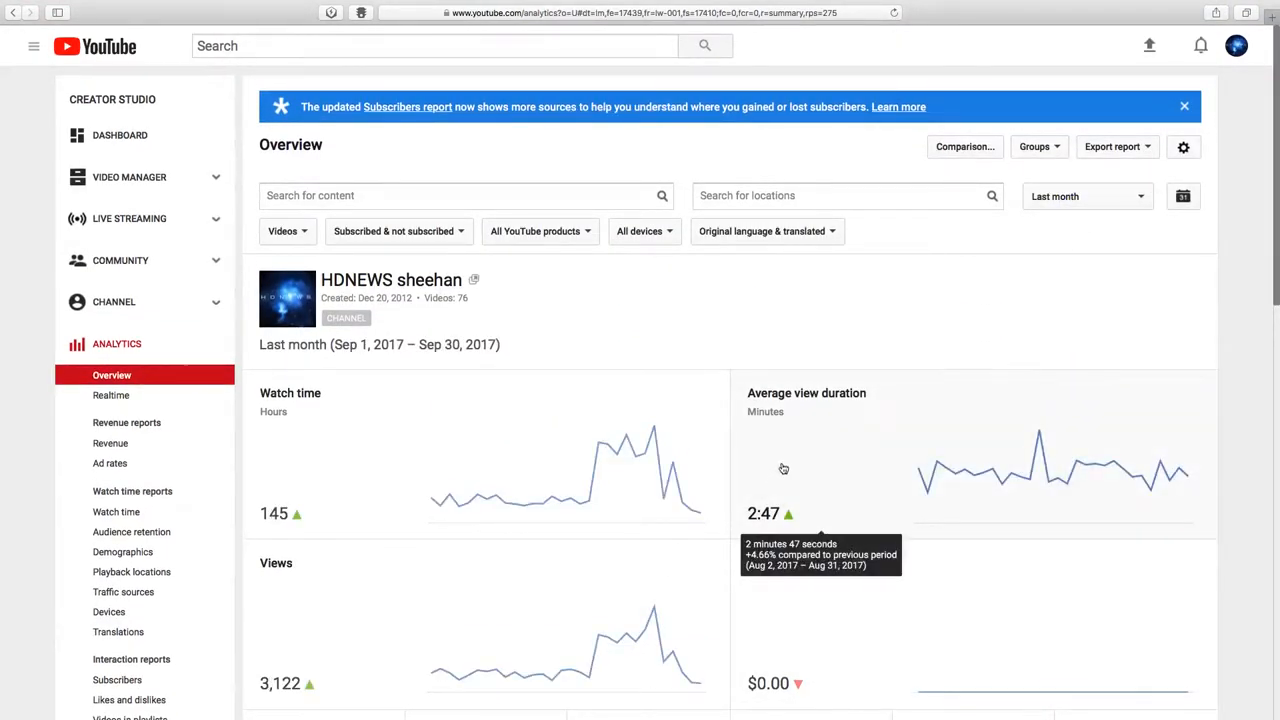
pyautogui.scroll(-3)
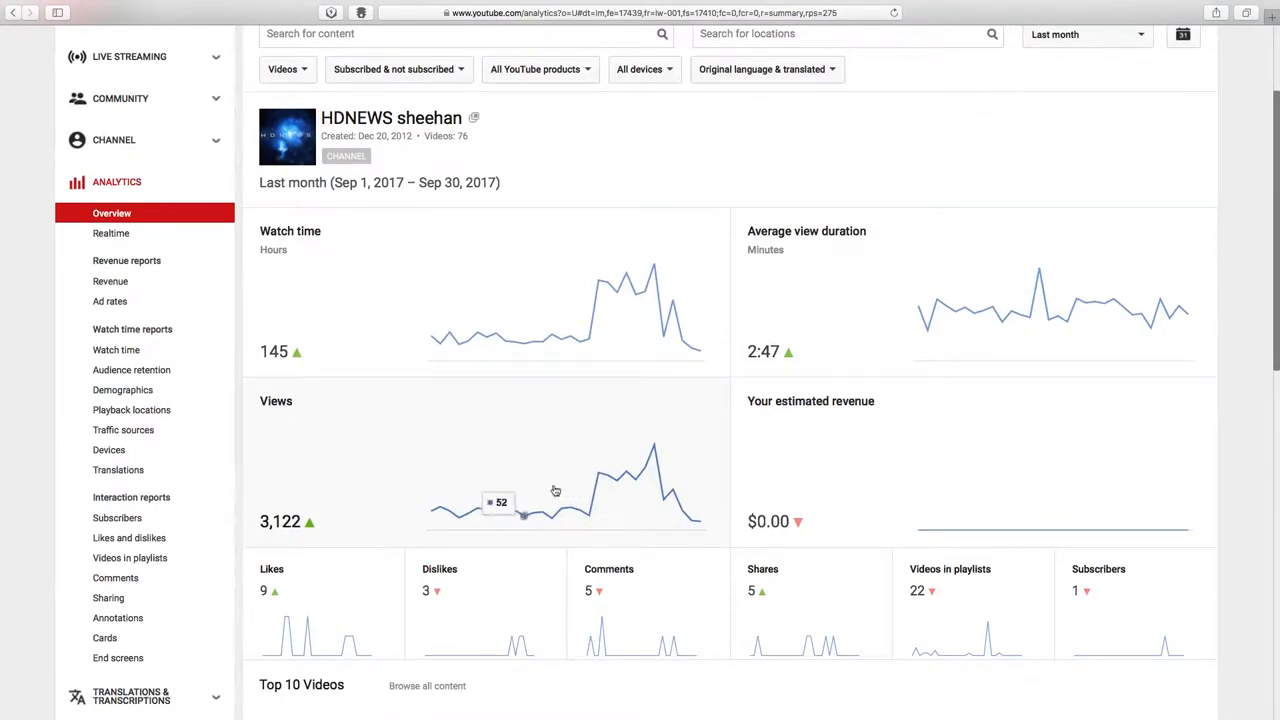
pyautogui.moveTo(687, 458)
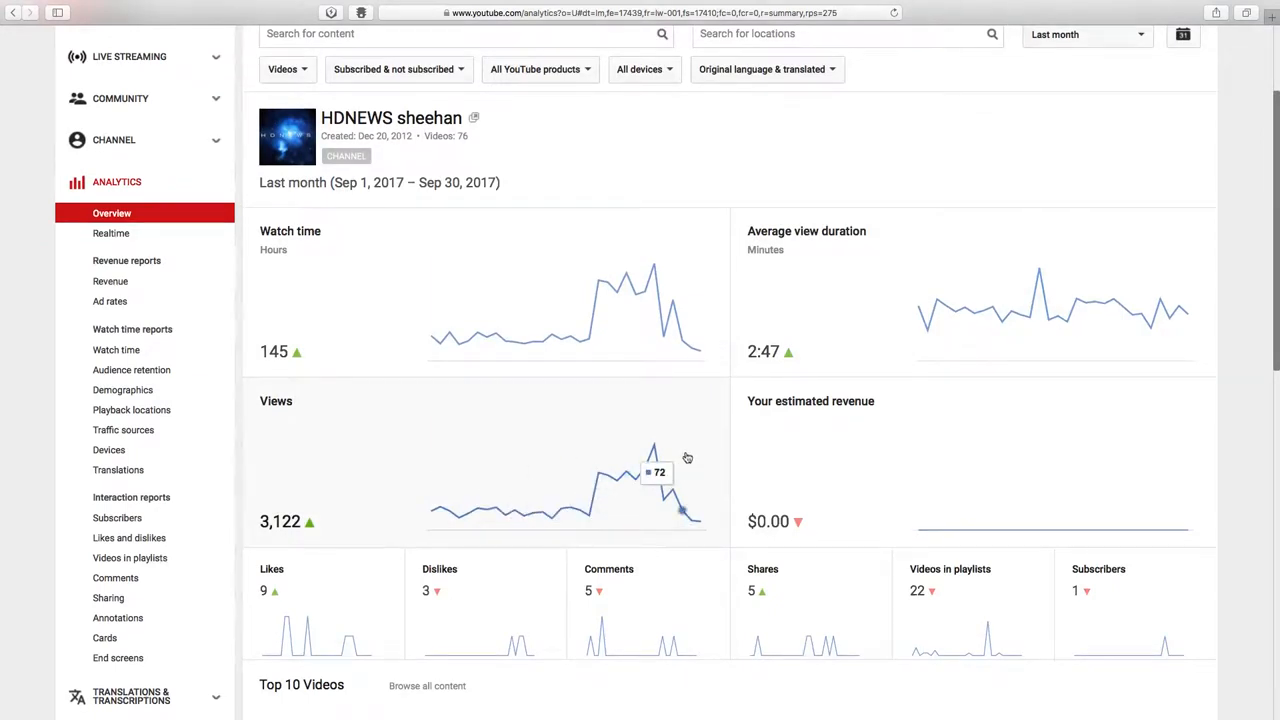
pyautogui.moveTo(633, 337)
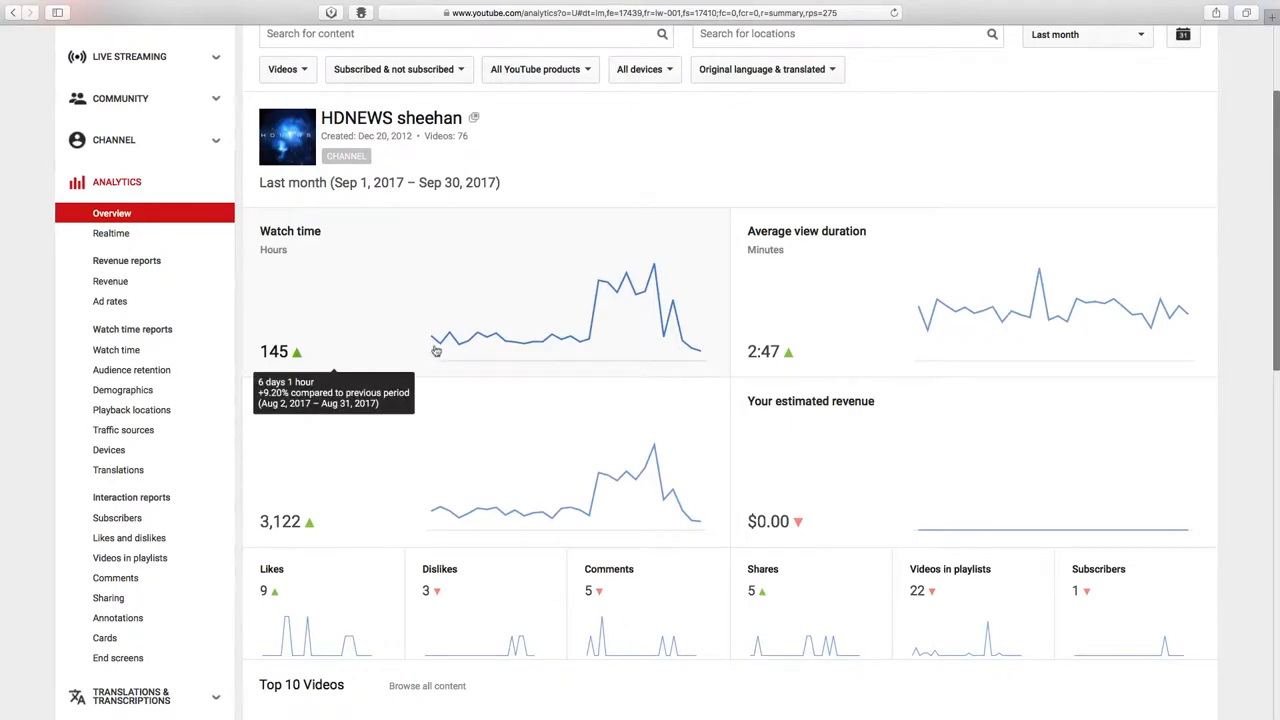
pyautogui.moveTo(716, 305)
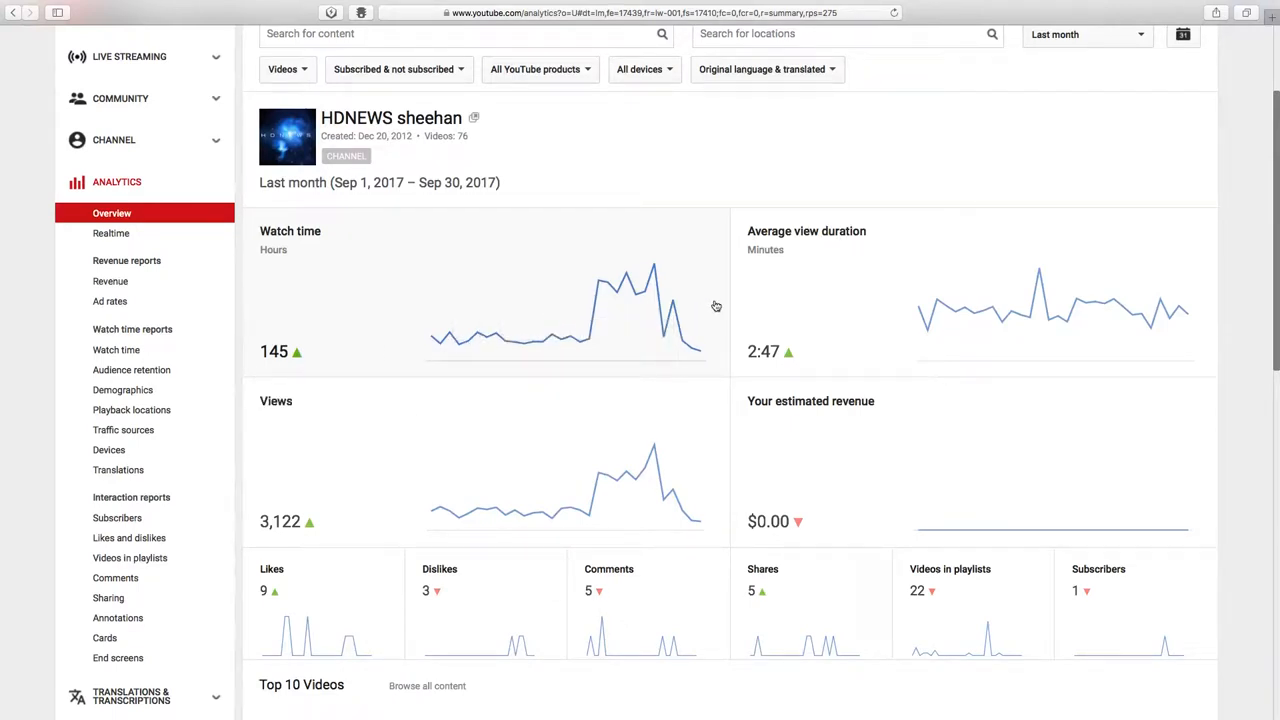
pyautogui.moveTo(728, 305)
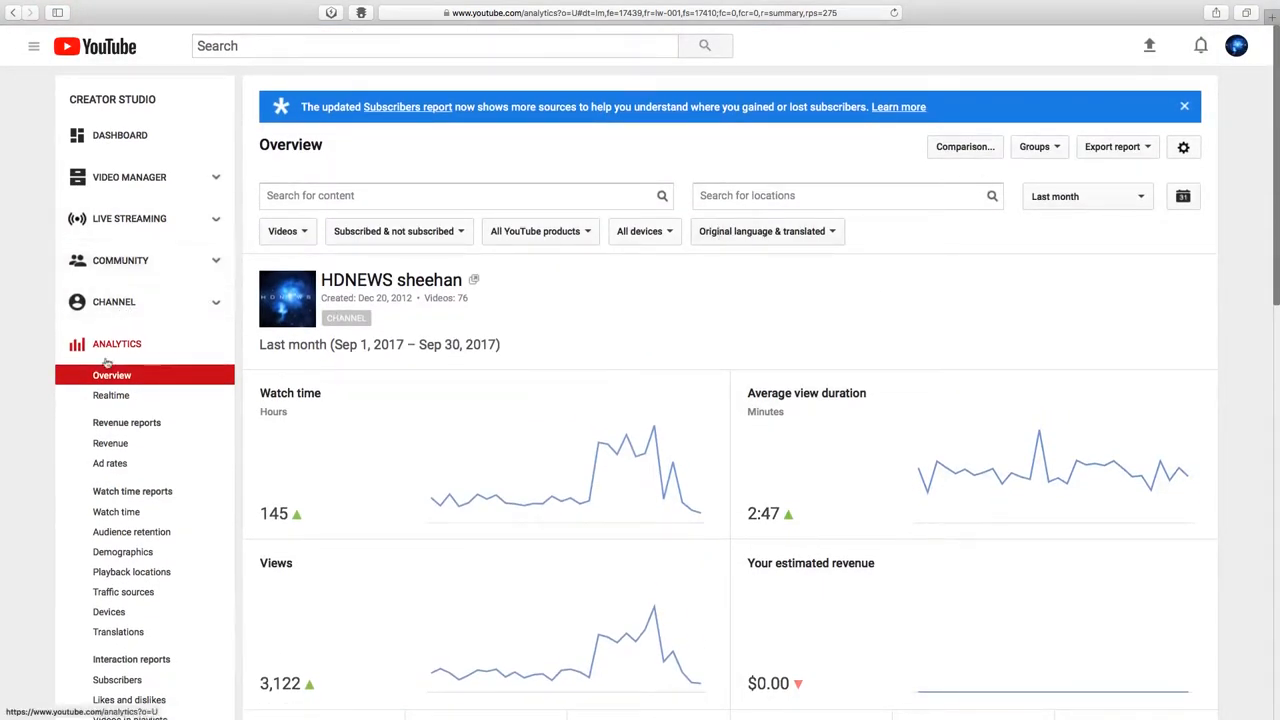
pyautogui.click(111, 395)
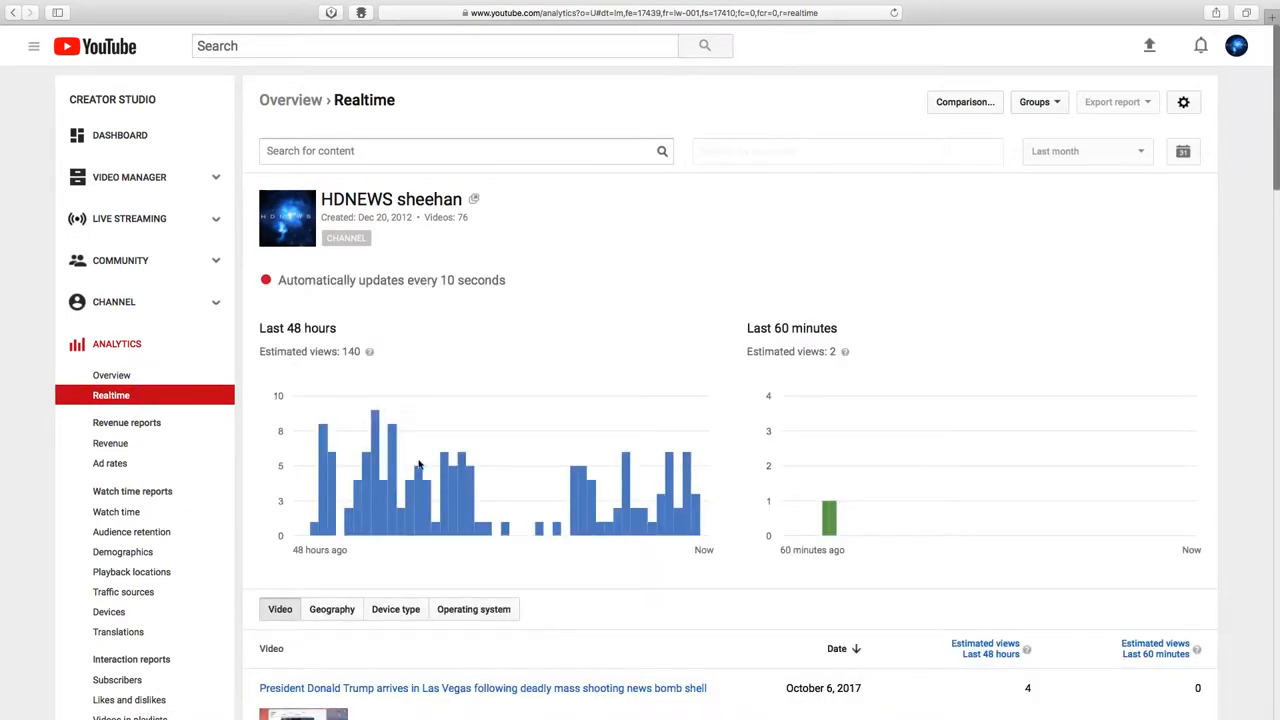
pyautogui.moveTo(553, 503)
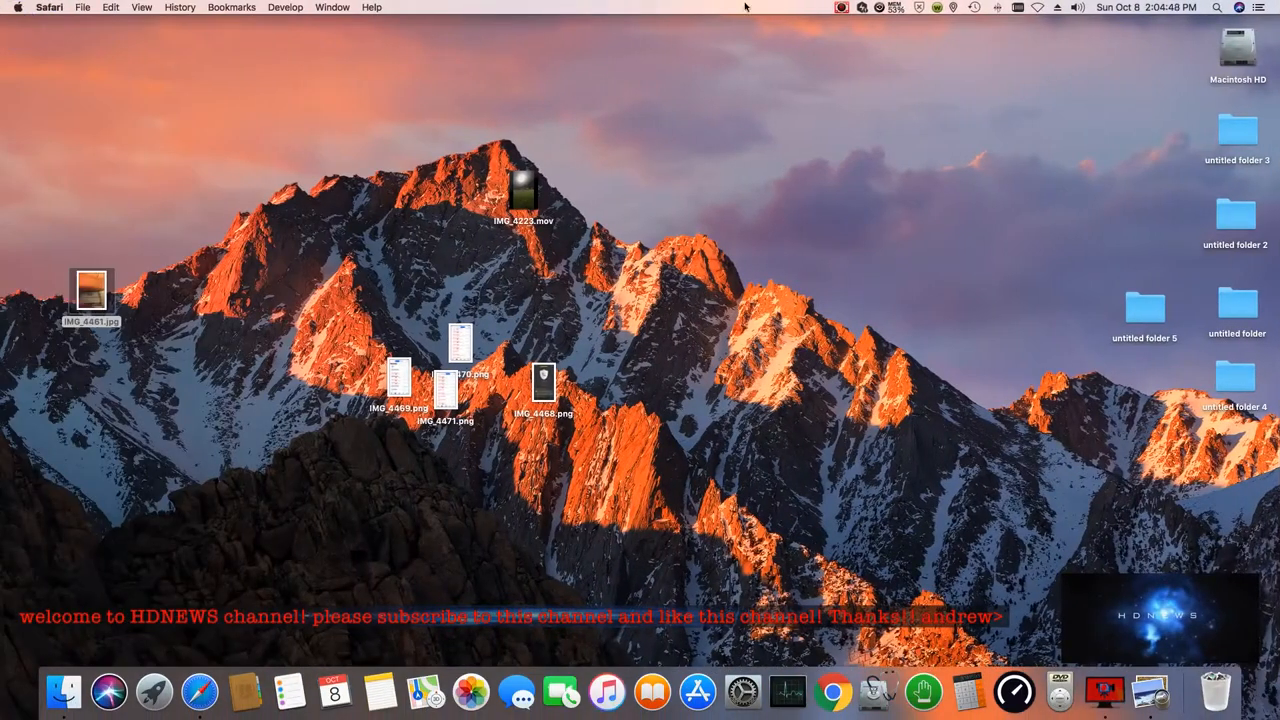
pyautogui.moveTo(830, 40)
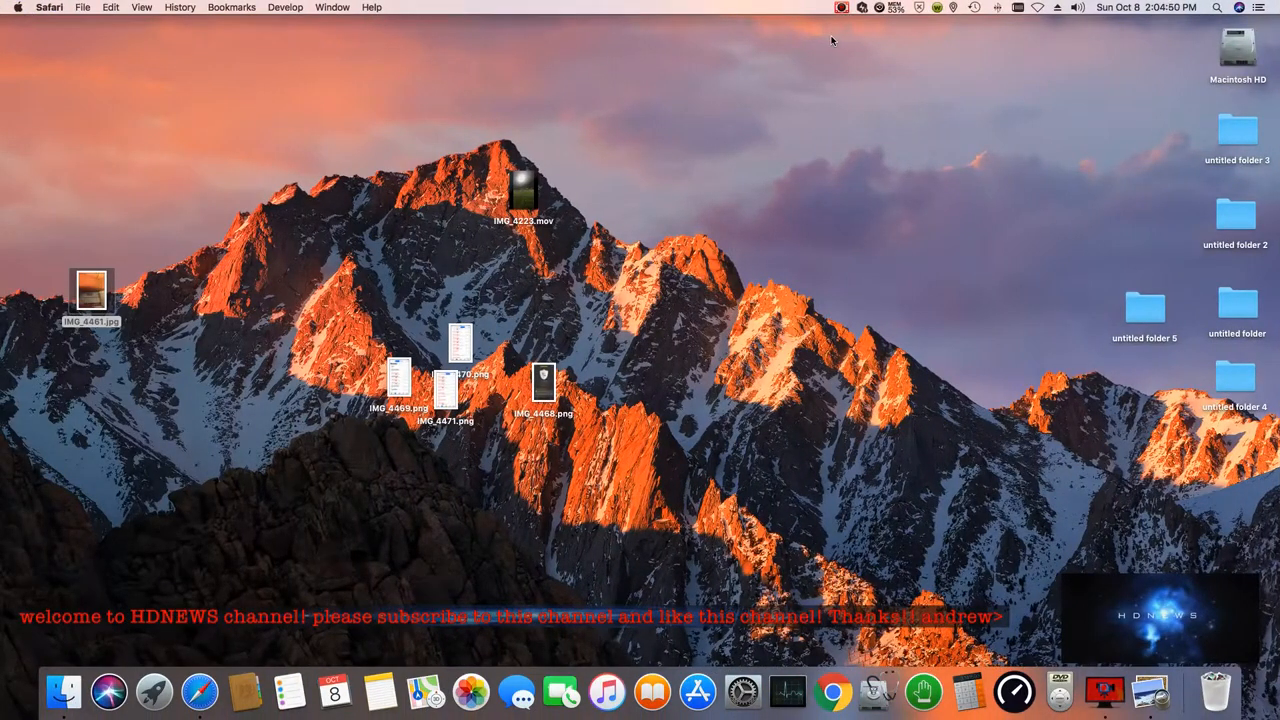